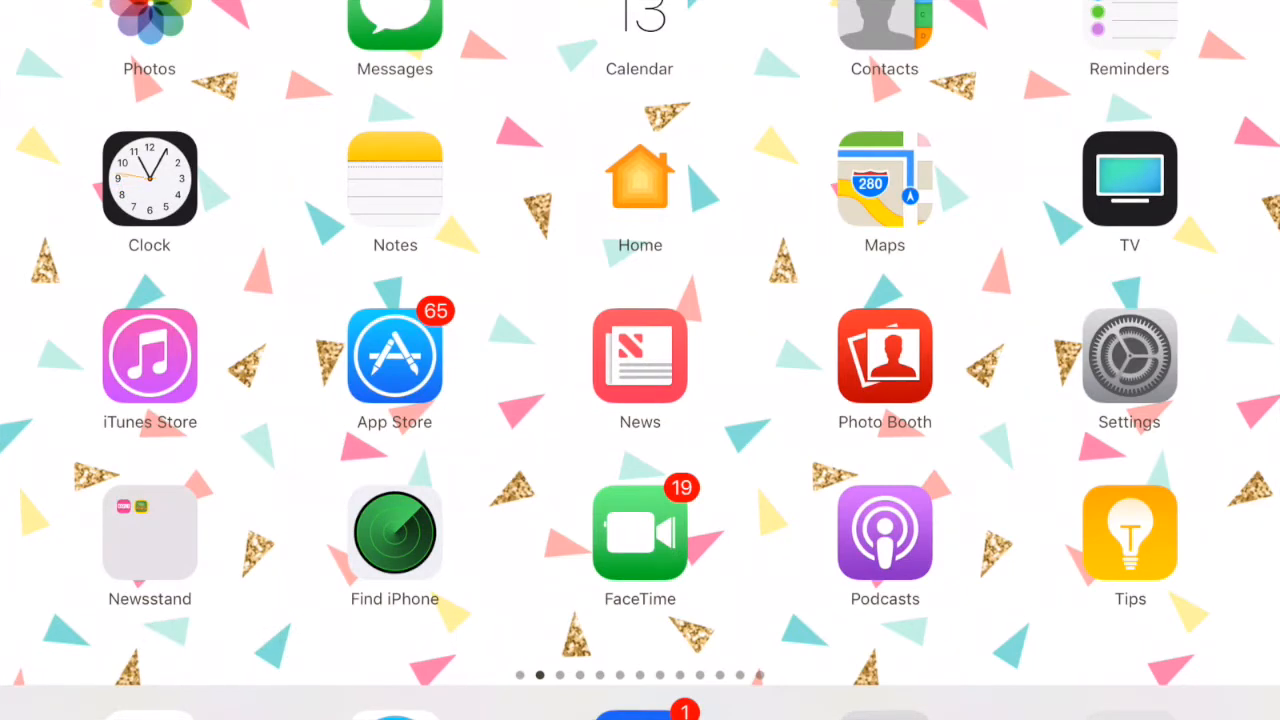
Open Settings from the home screen and go to General > About
left_click(1129, 355)
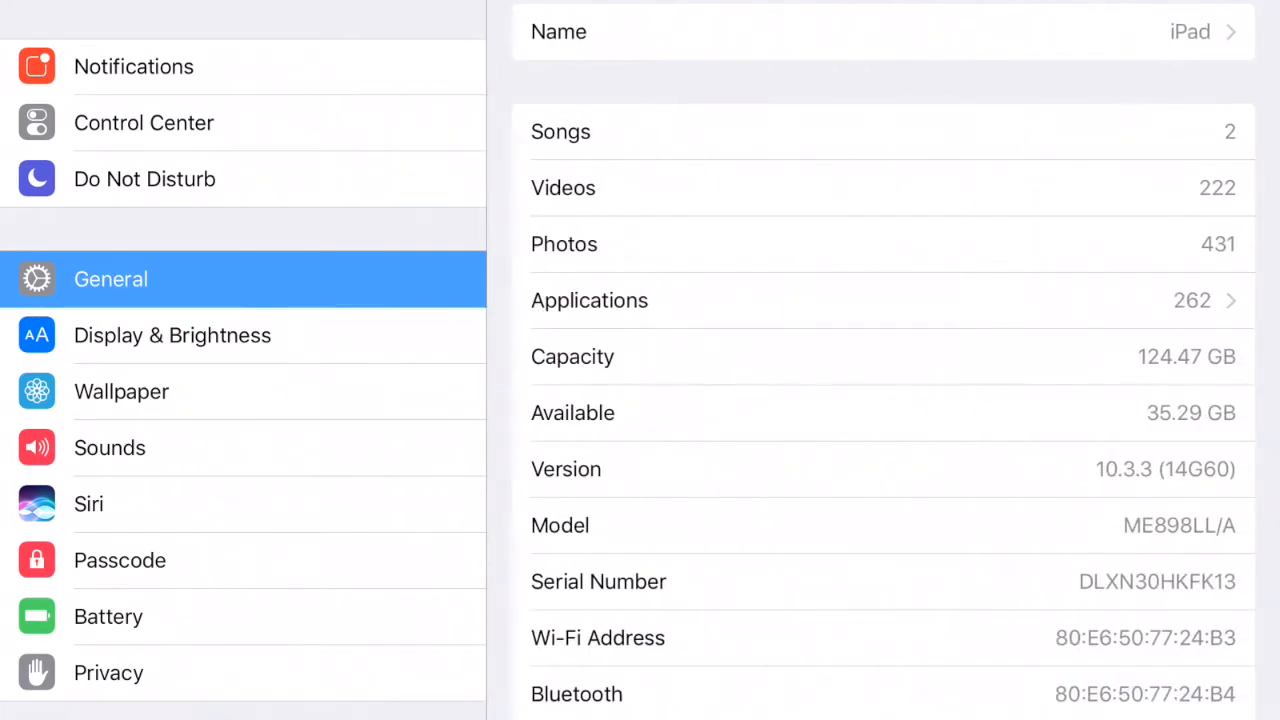
left_click(880, 31)
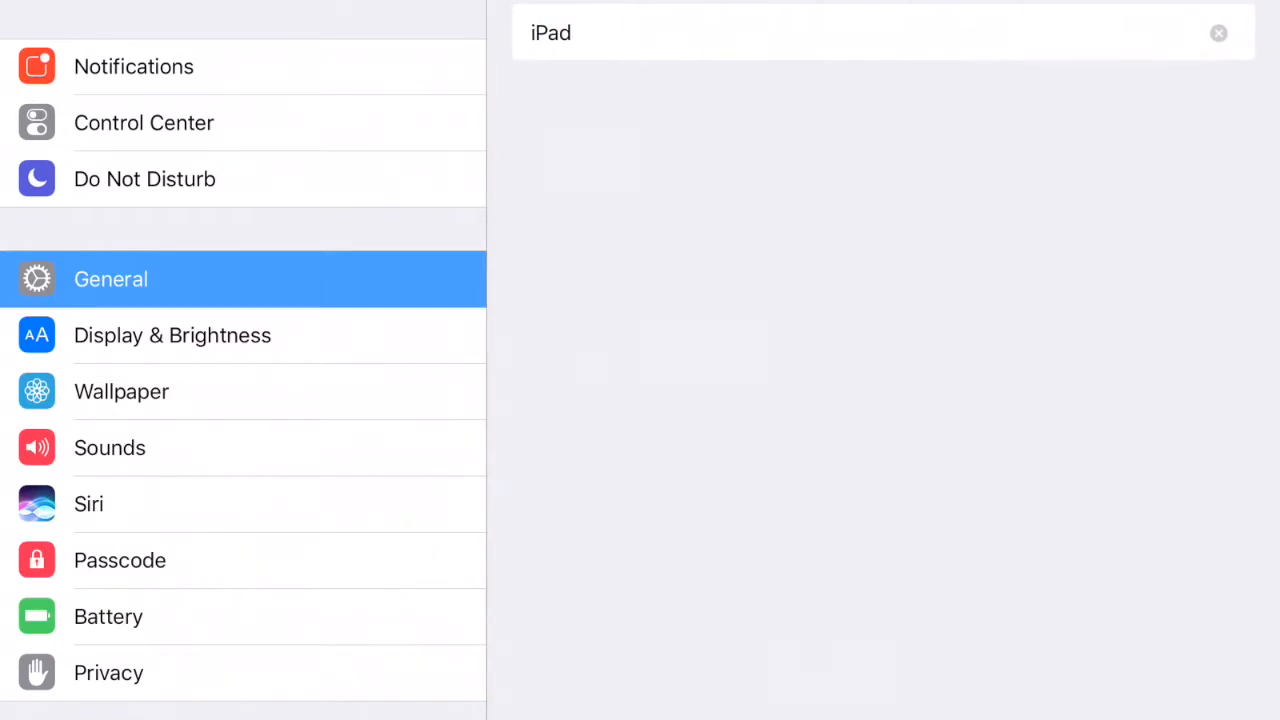
left_click(880, 32)
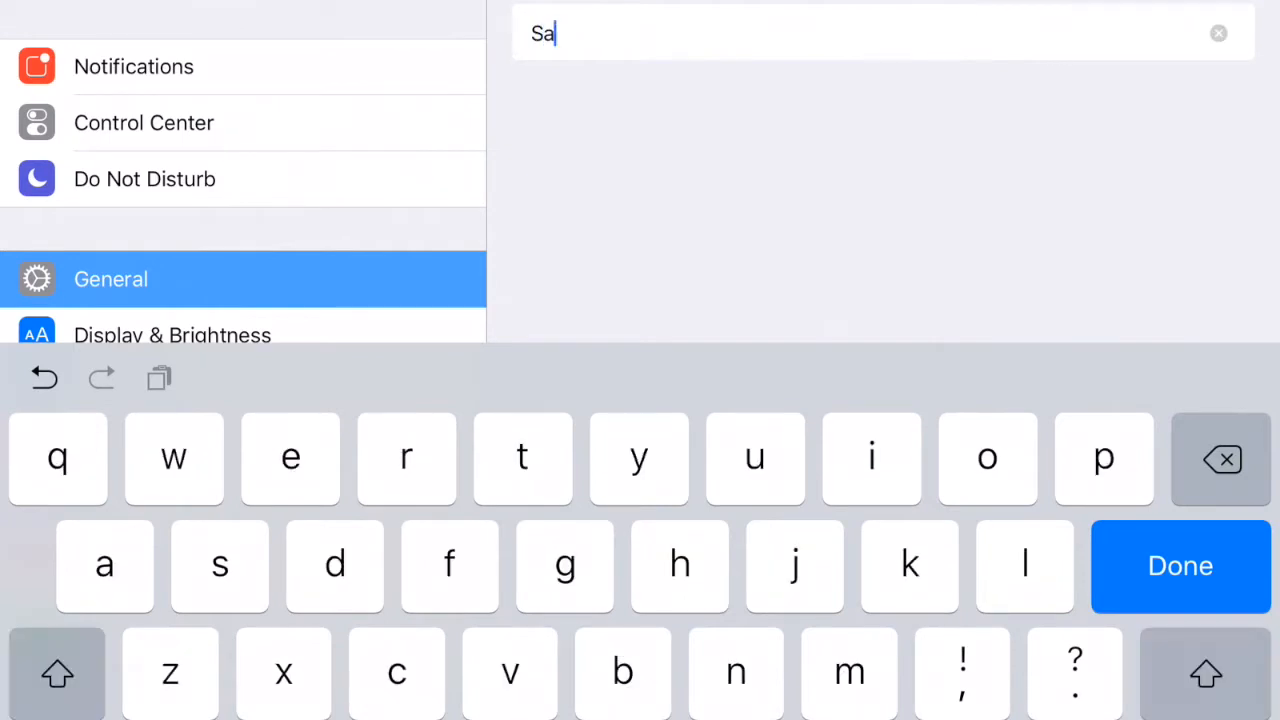
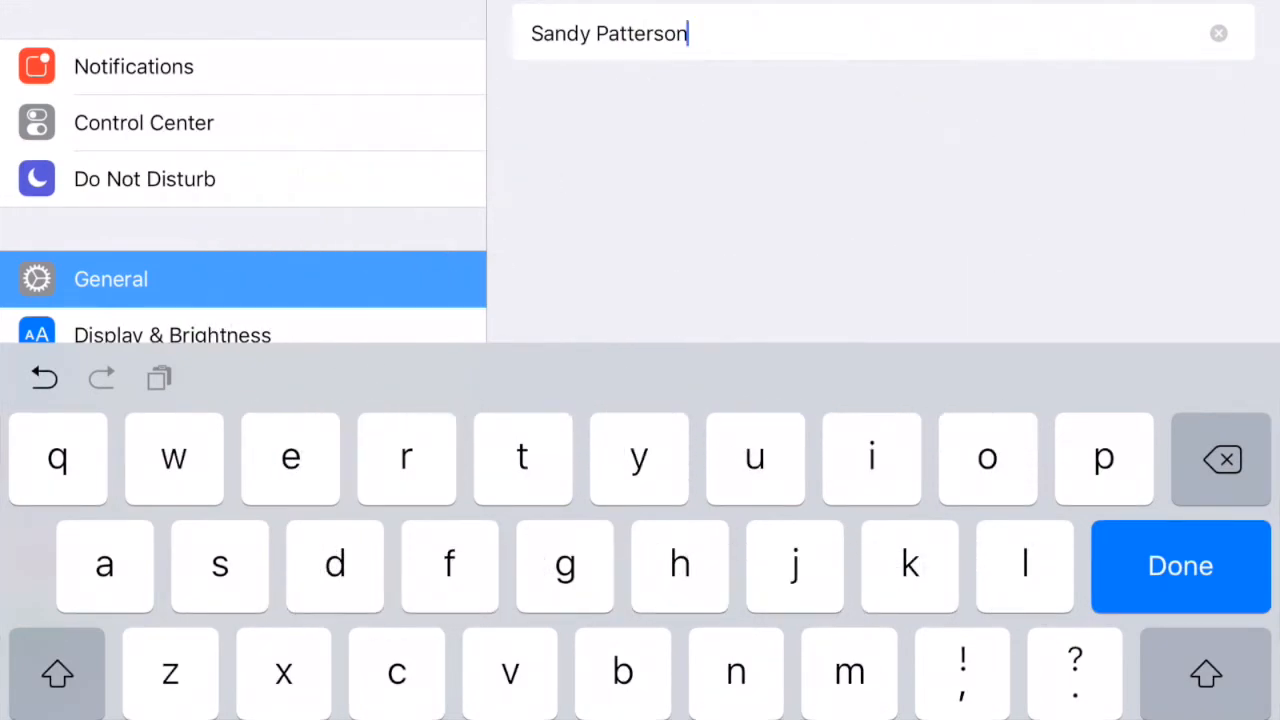
left_click(1179, 566)
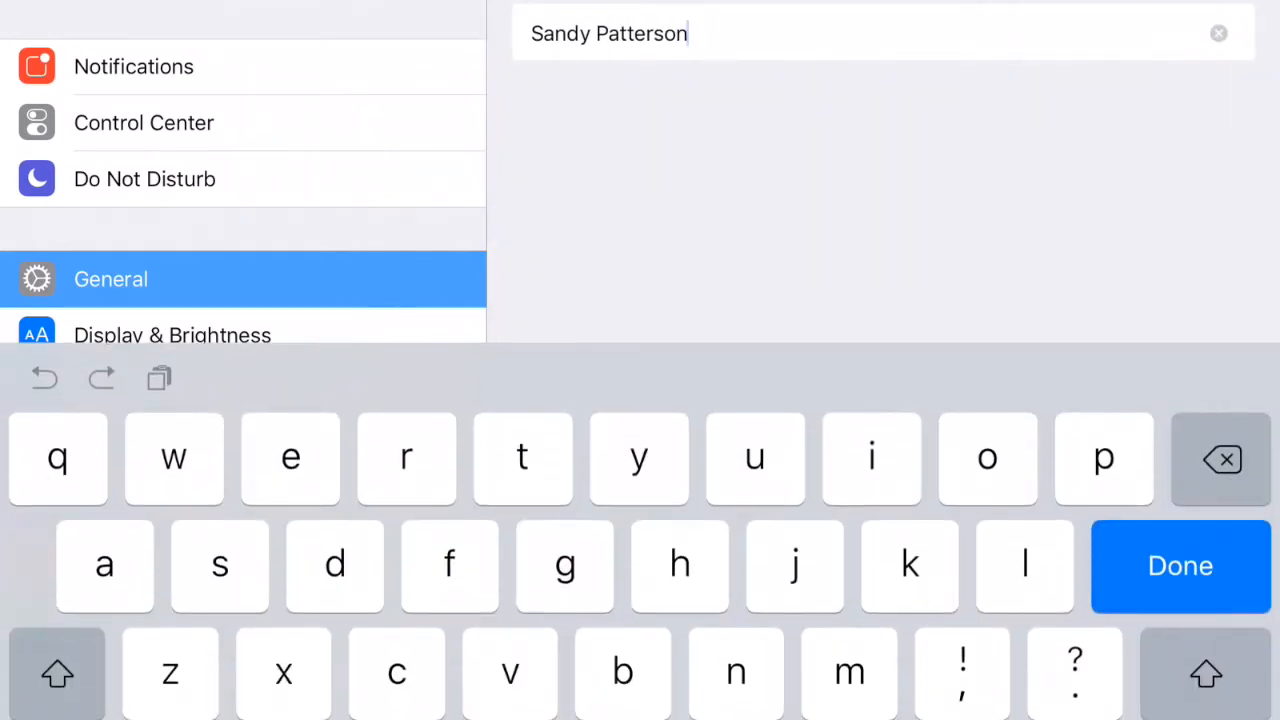
left_click(1179, 565)
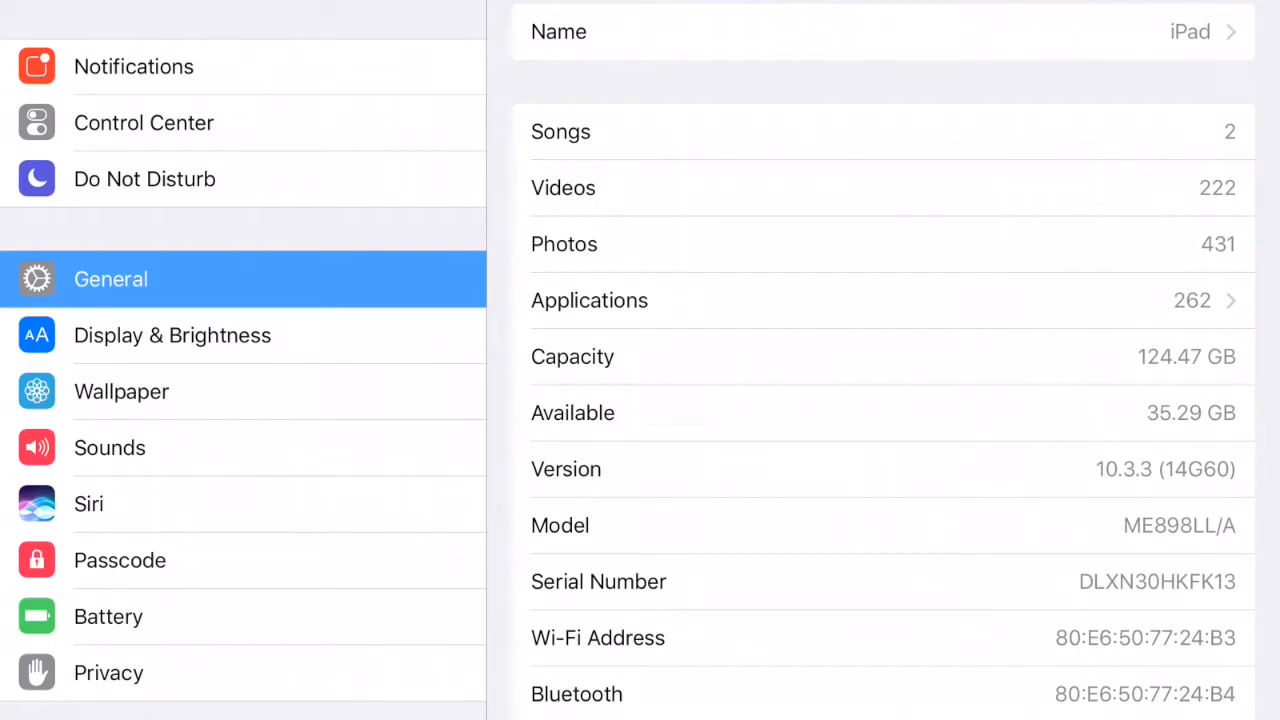
Go home and reopen Settings to reach the secured Wi-Fi network's login prompt
key("home")
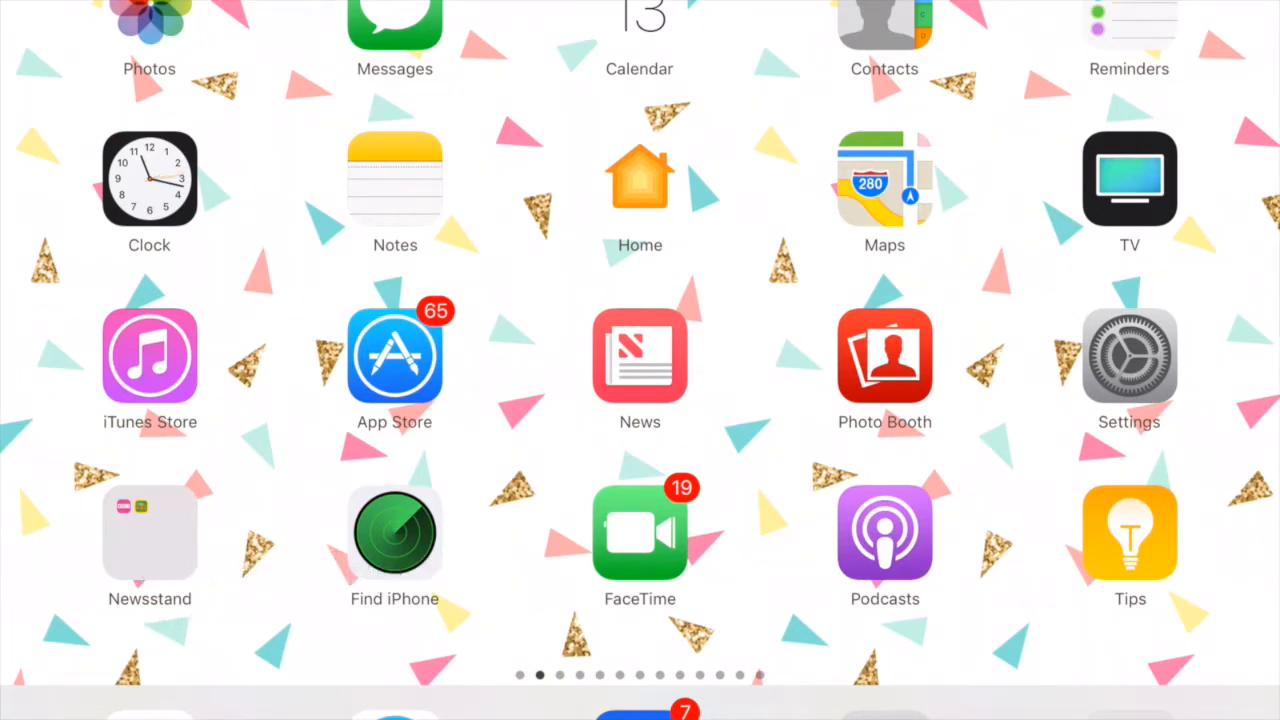
left_click(1129, 355)
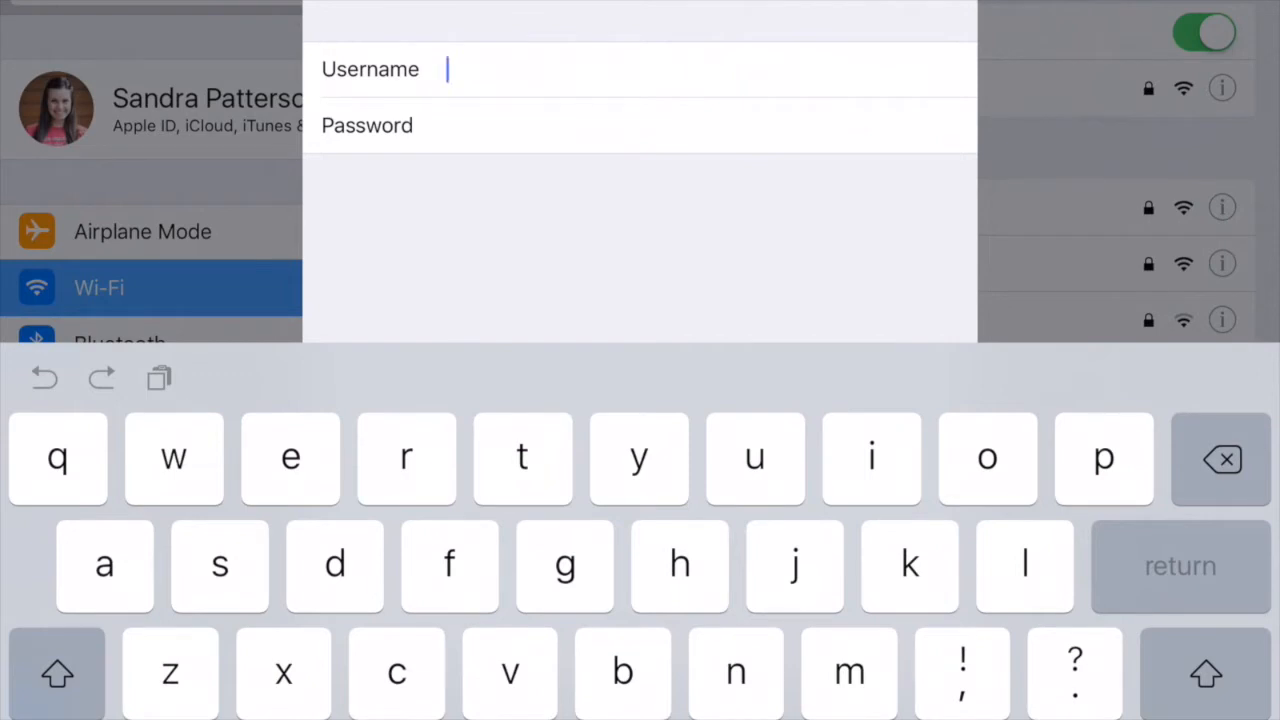
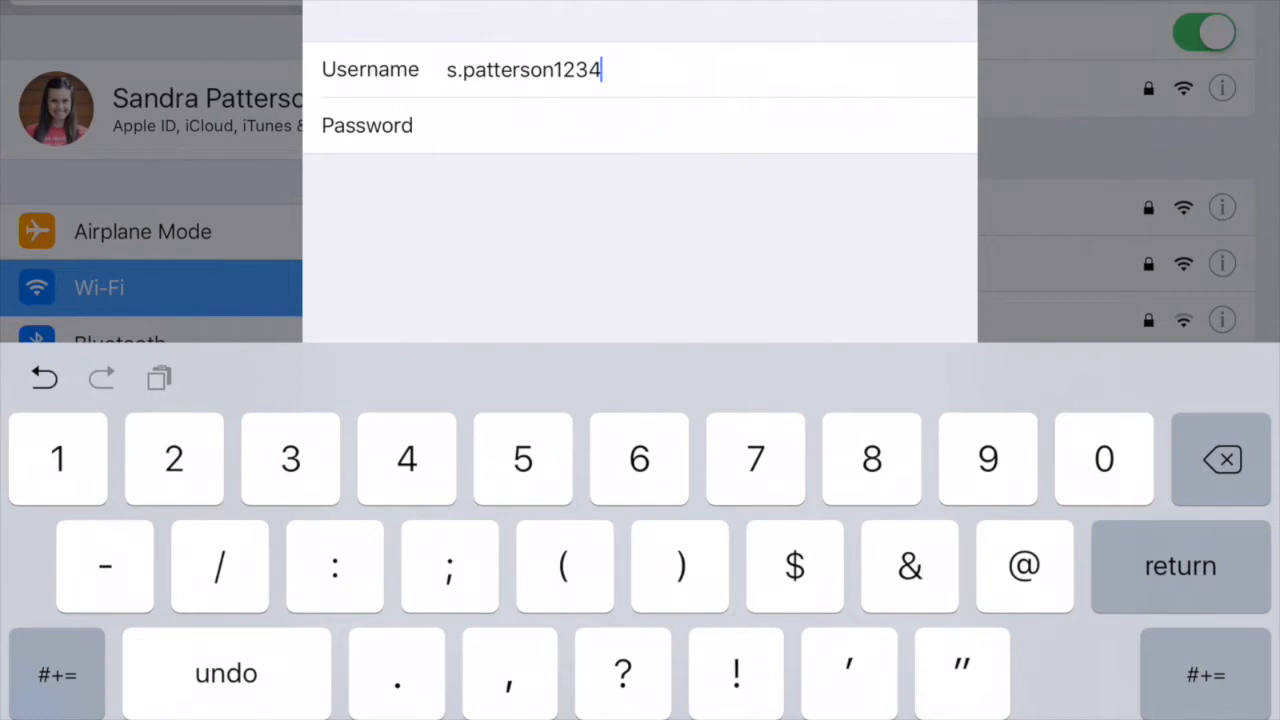
Enter the Wi-Fi password with a capital, a digit and '!', then Join the network
left_click(640, 125)
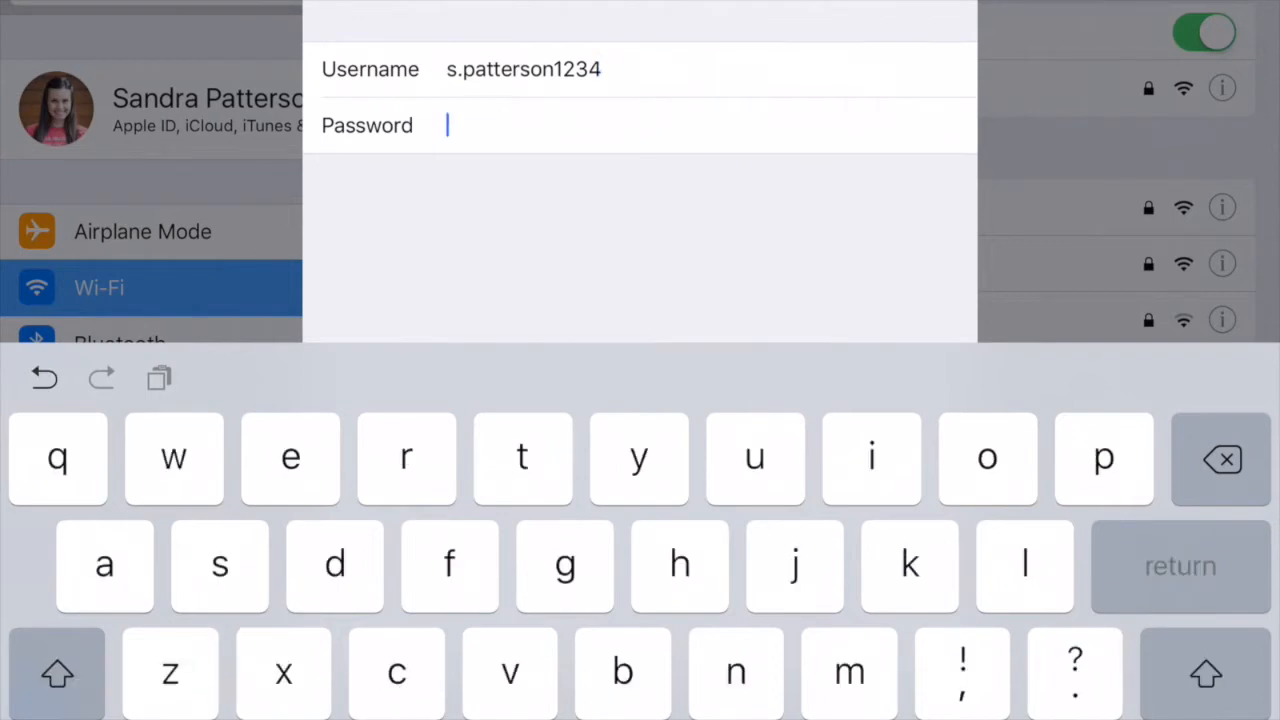
left_click(57, 673)
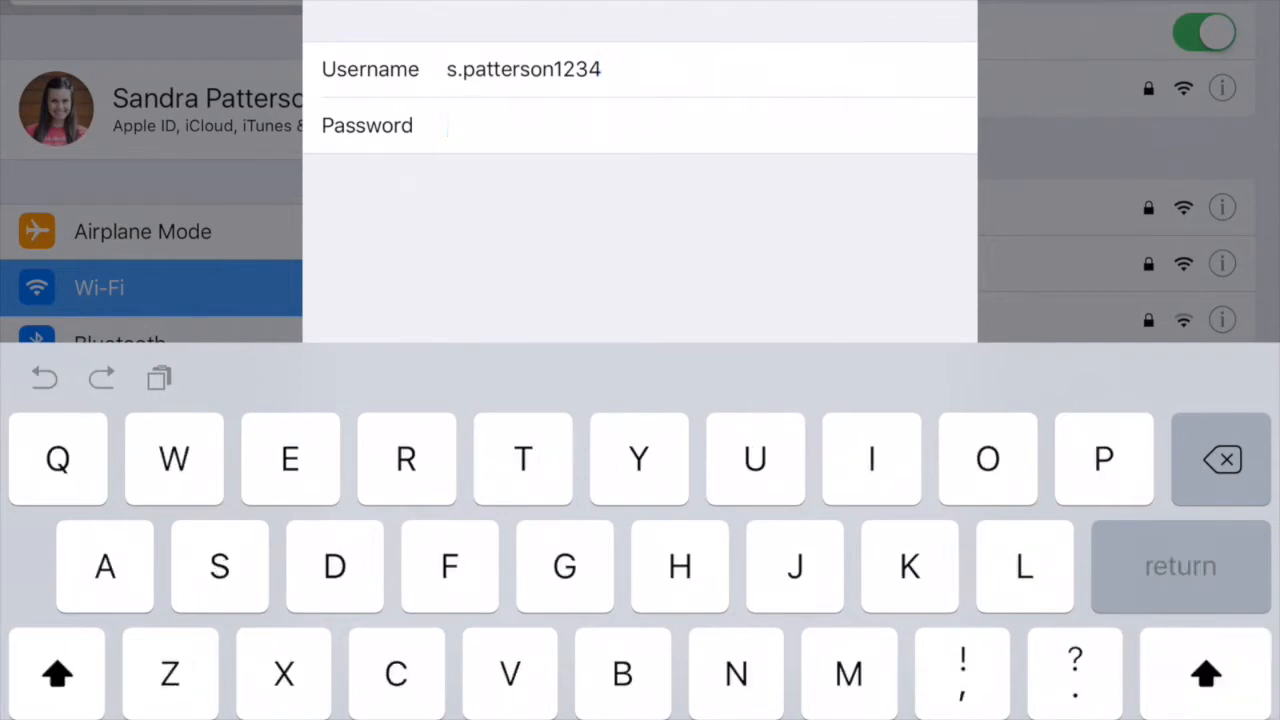
left_click(396, 673)
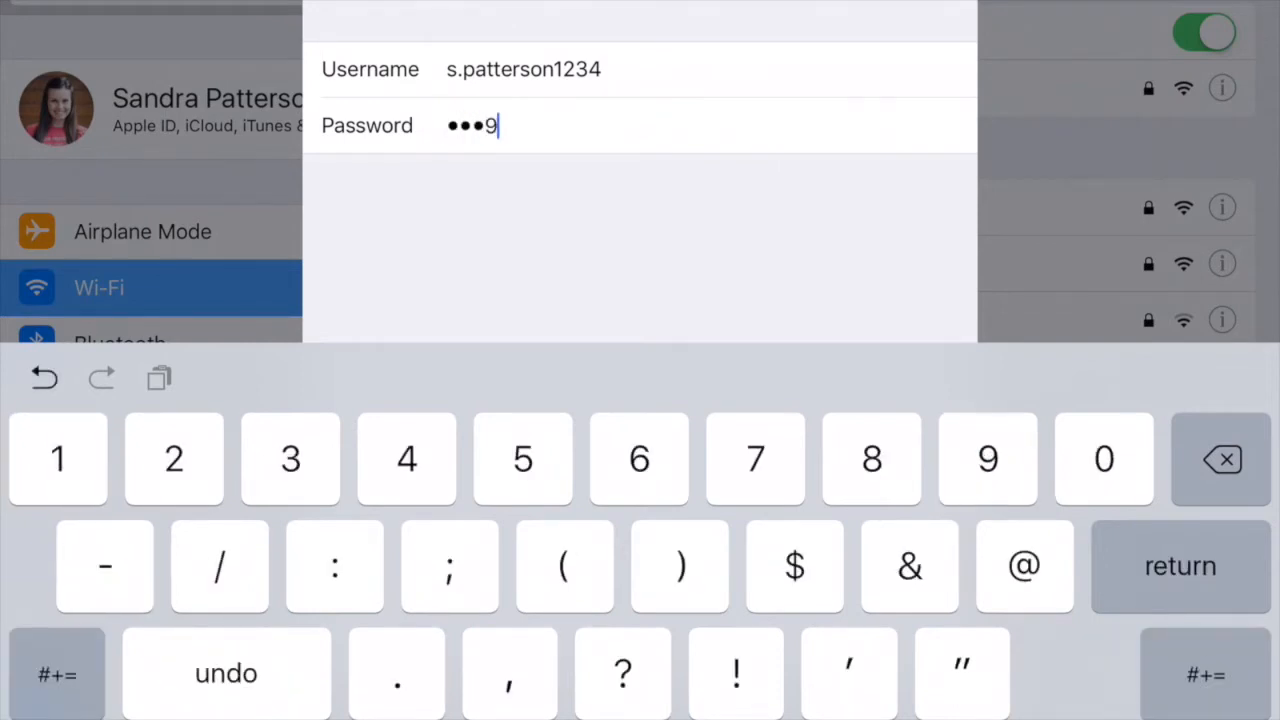
left_click(1104, 459)
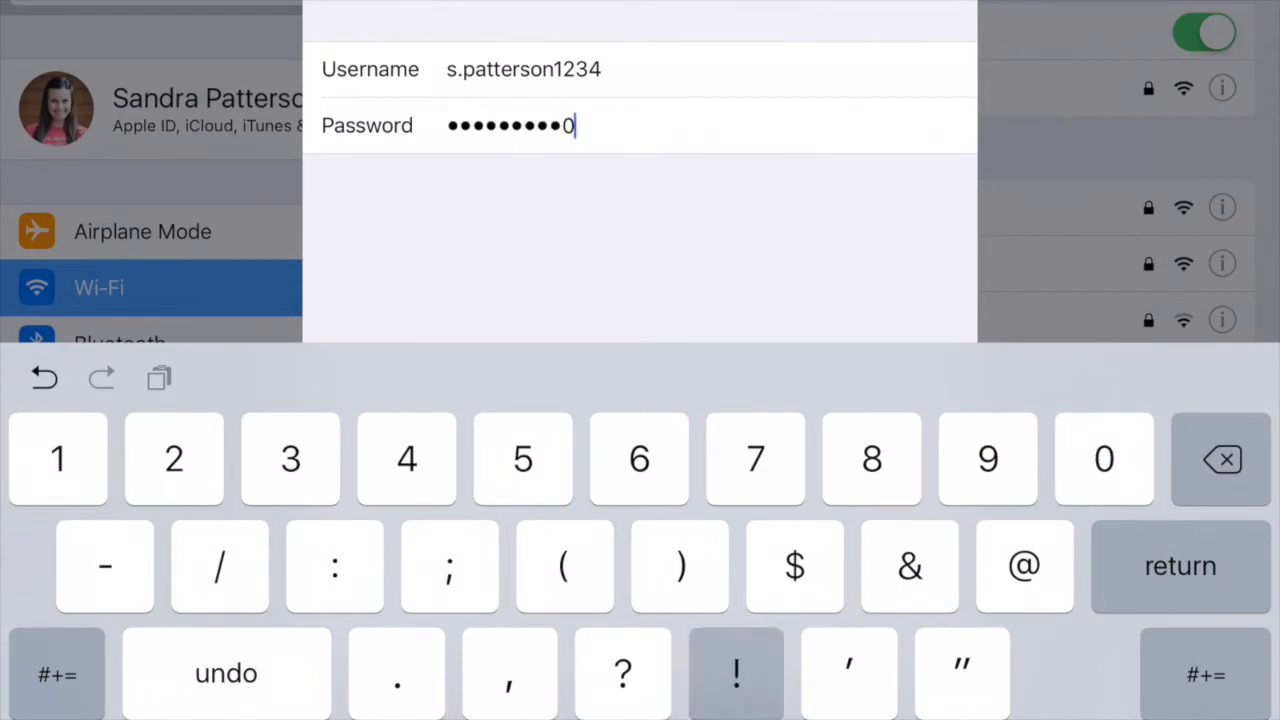
left_click(736, 673)
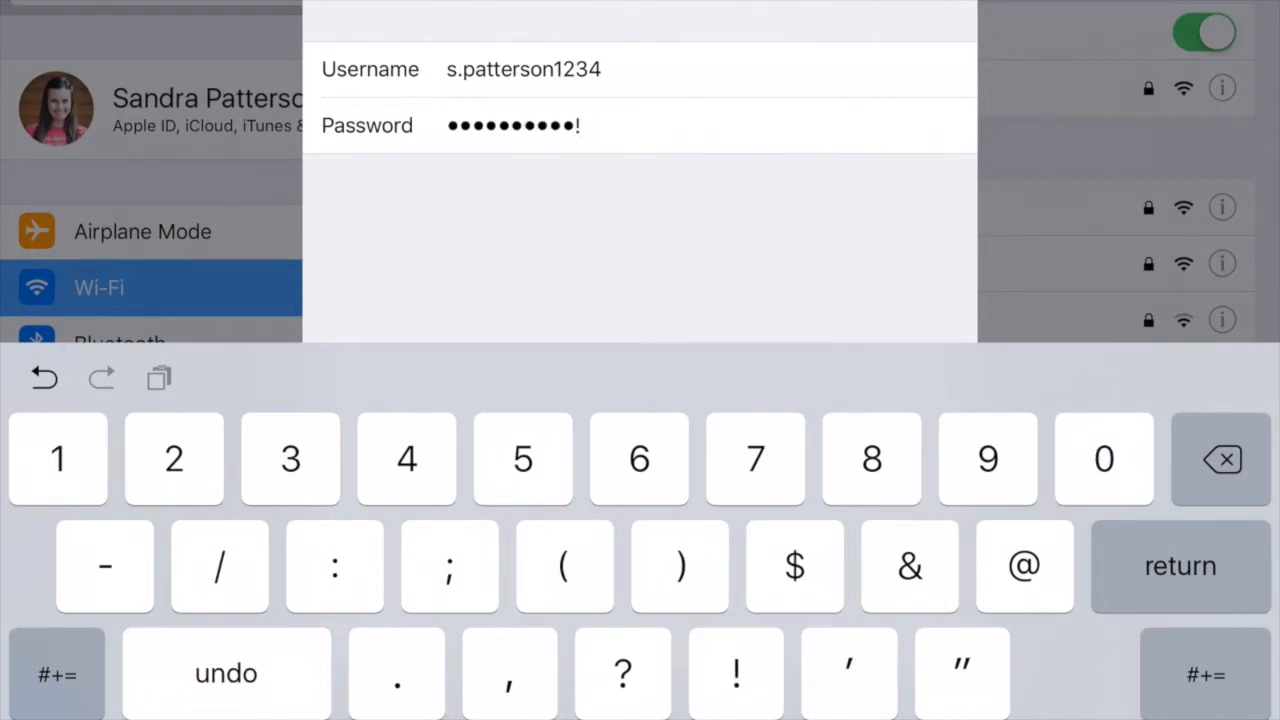
left_click(1180, 566)
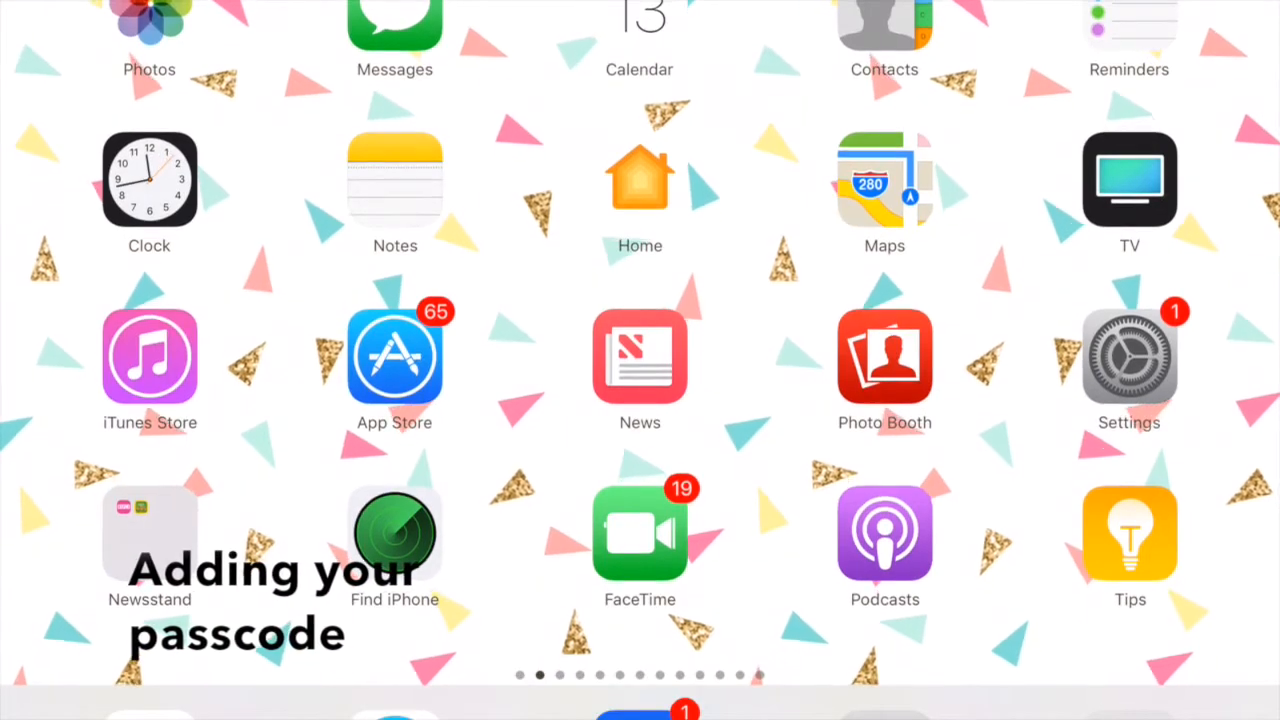
Turn on the passcode and pick 4-Digit Numeric Code under Passcode Options
left_click(1129, 355)
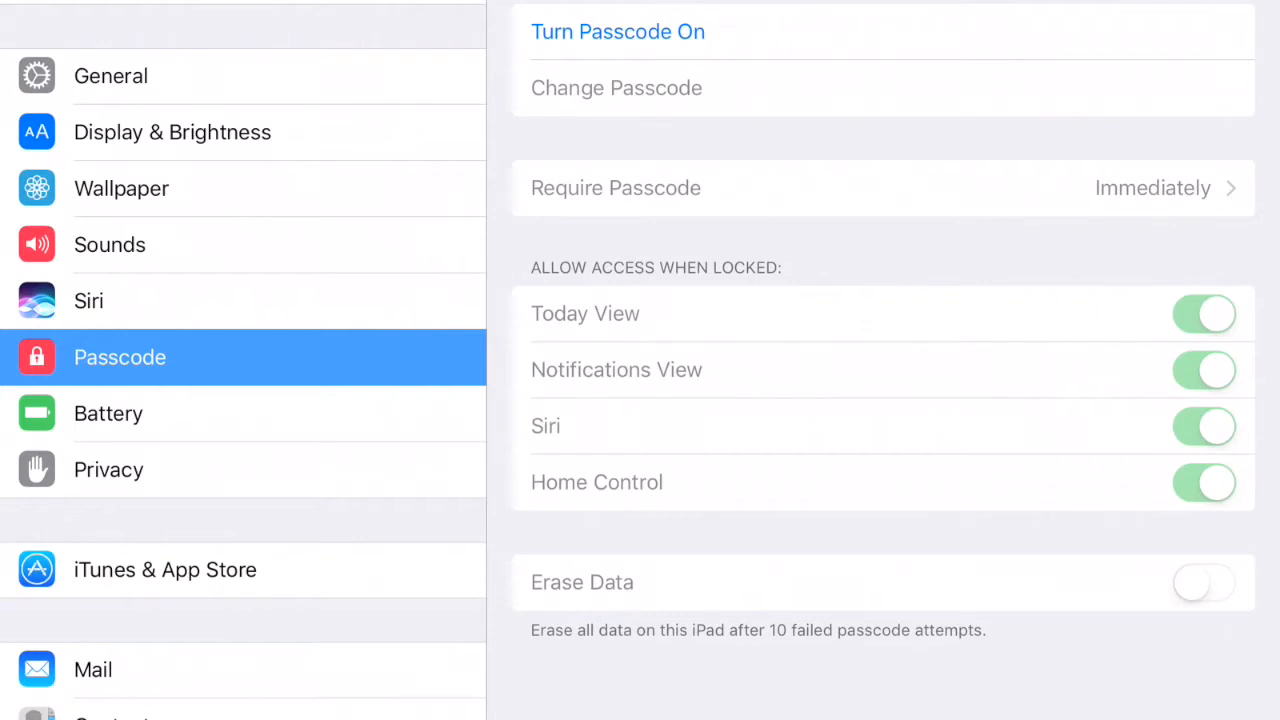
left_click(617, 31)
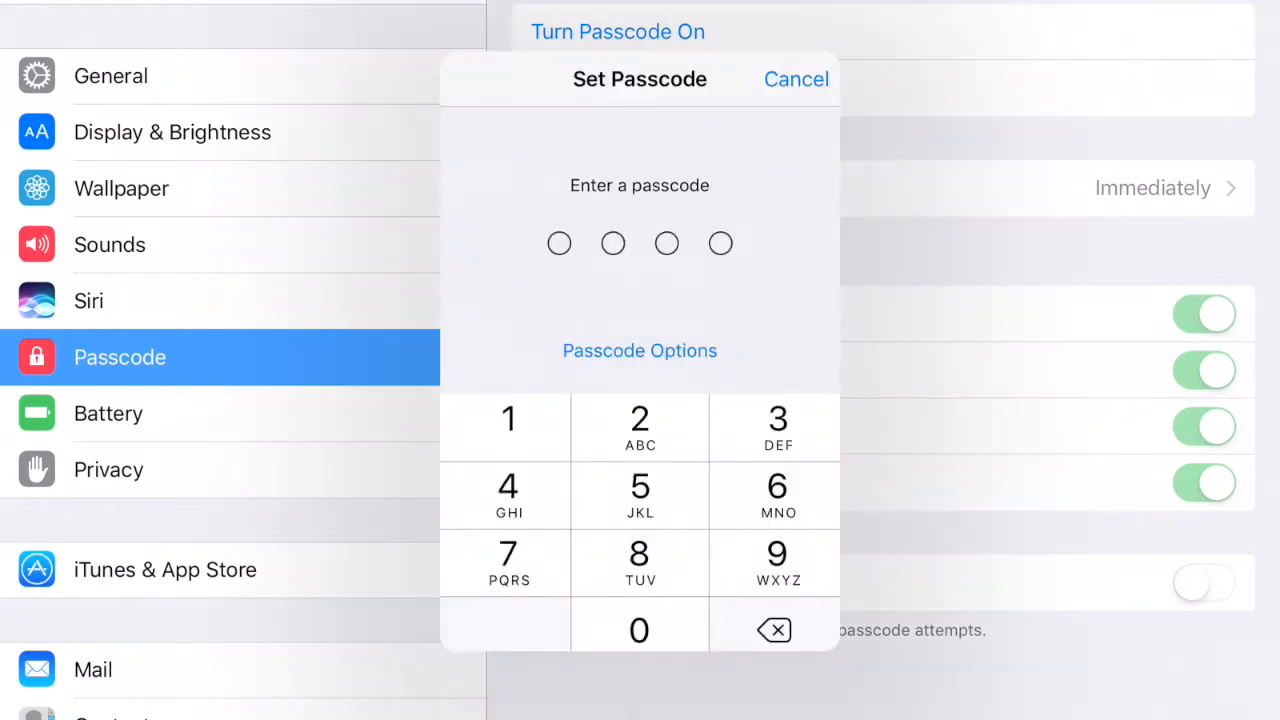
left_click(639, 350)
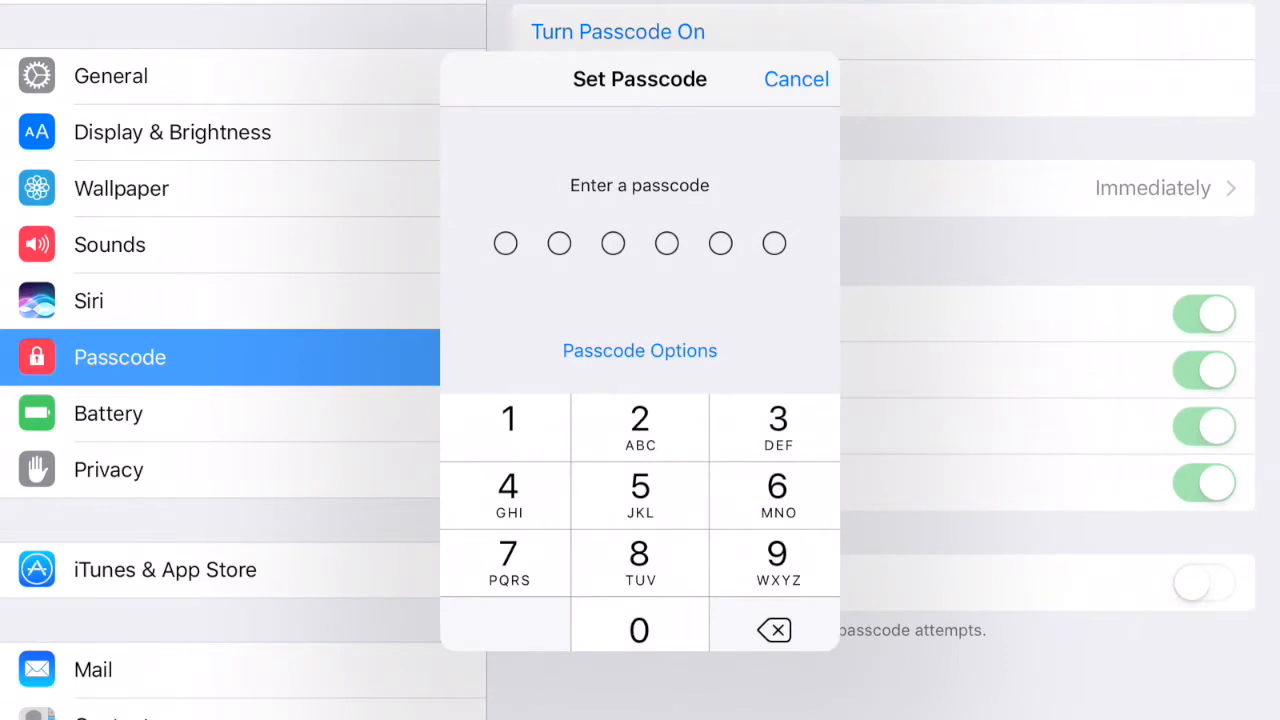
left_click(639, 350)
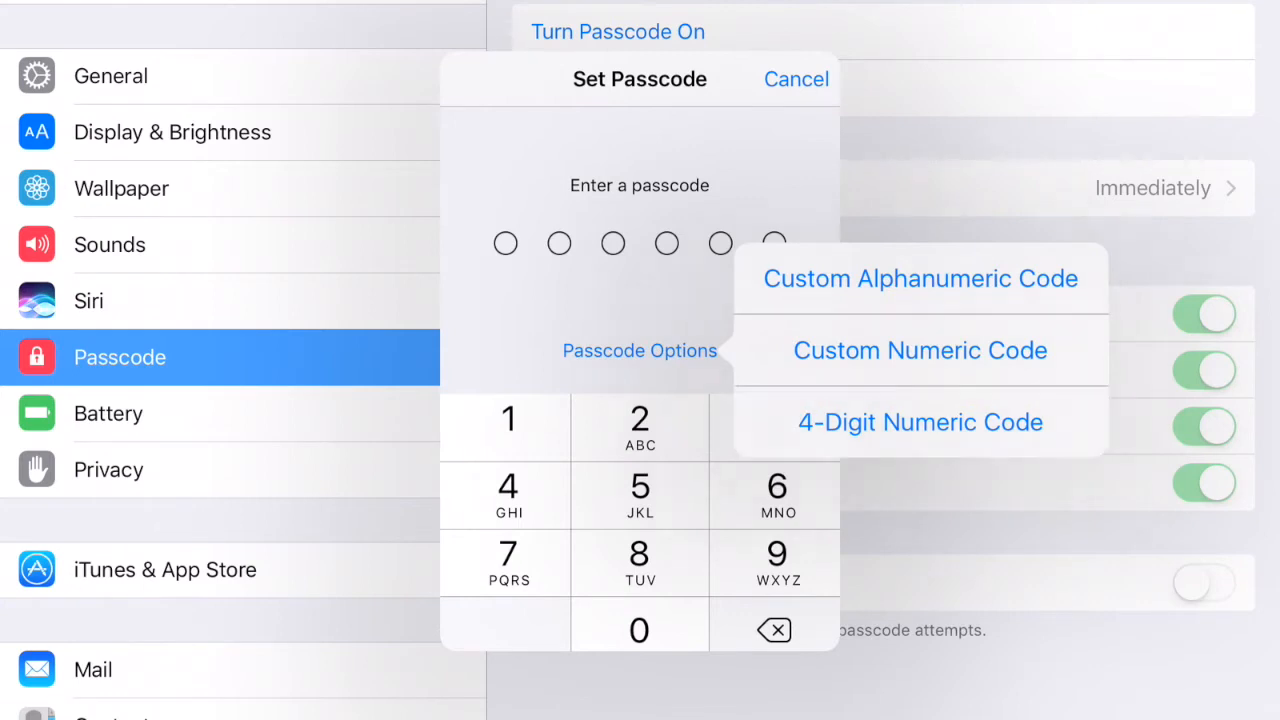
left_click(919, 421)
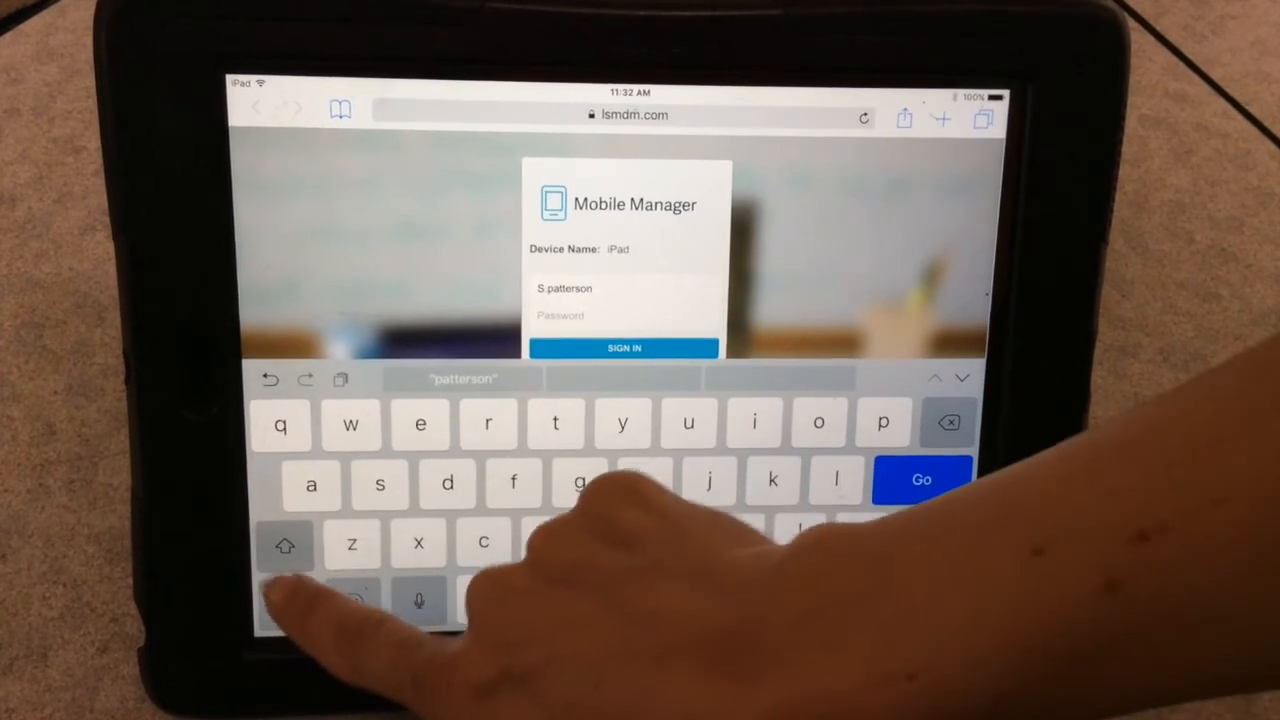
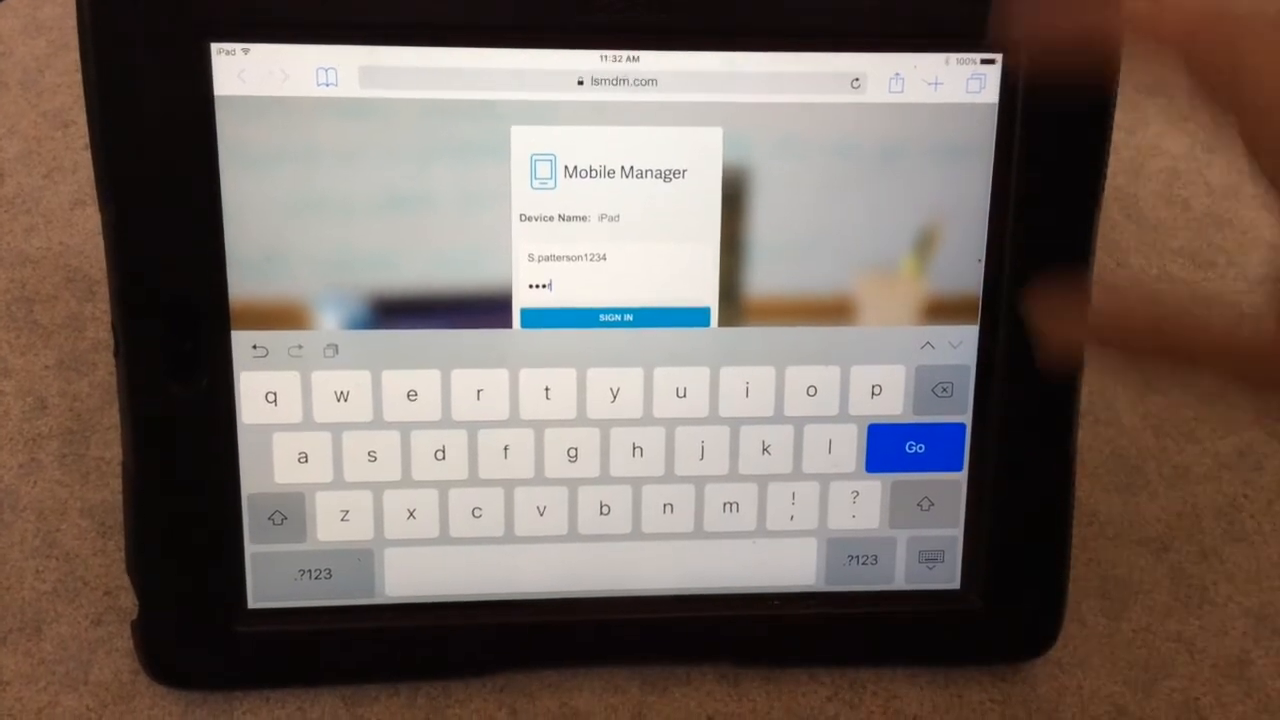
type("•")
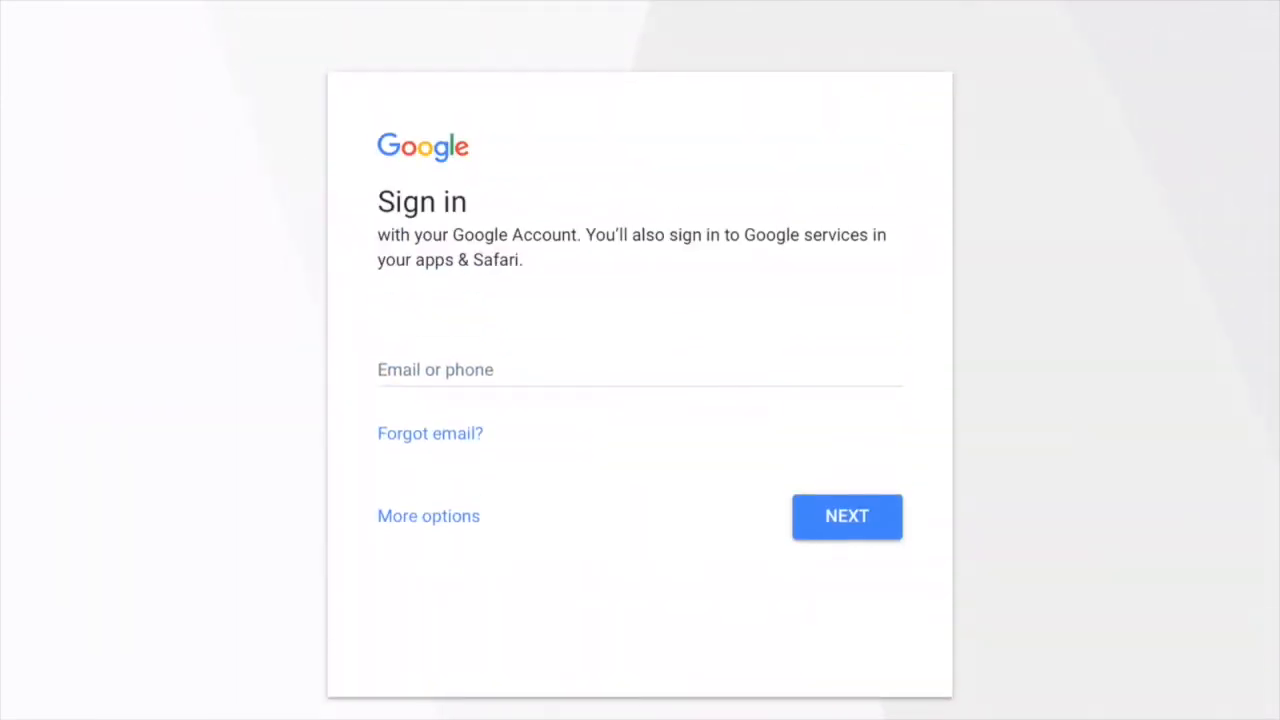
left_click(639, 369)
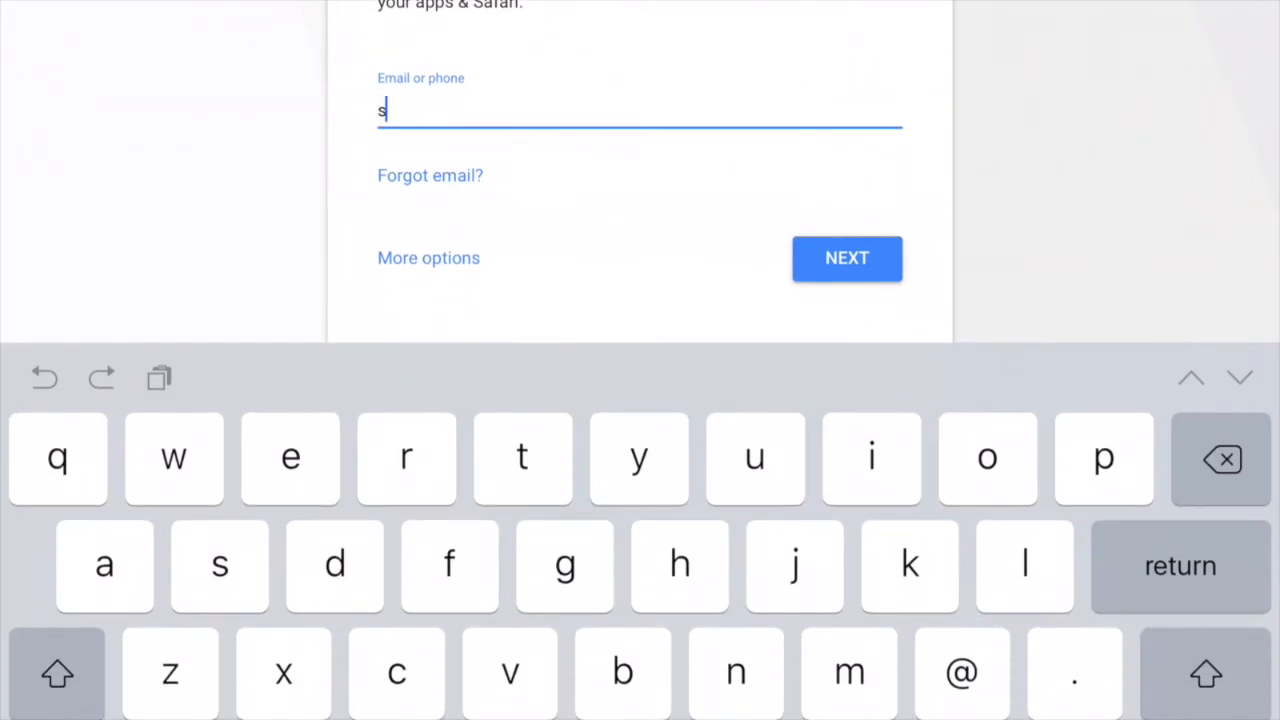
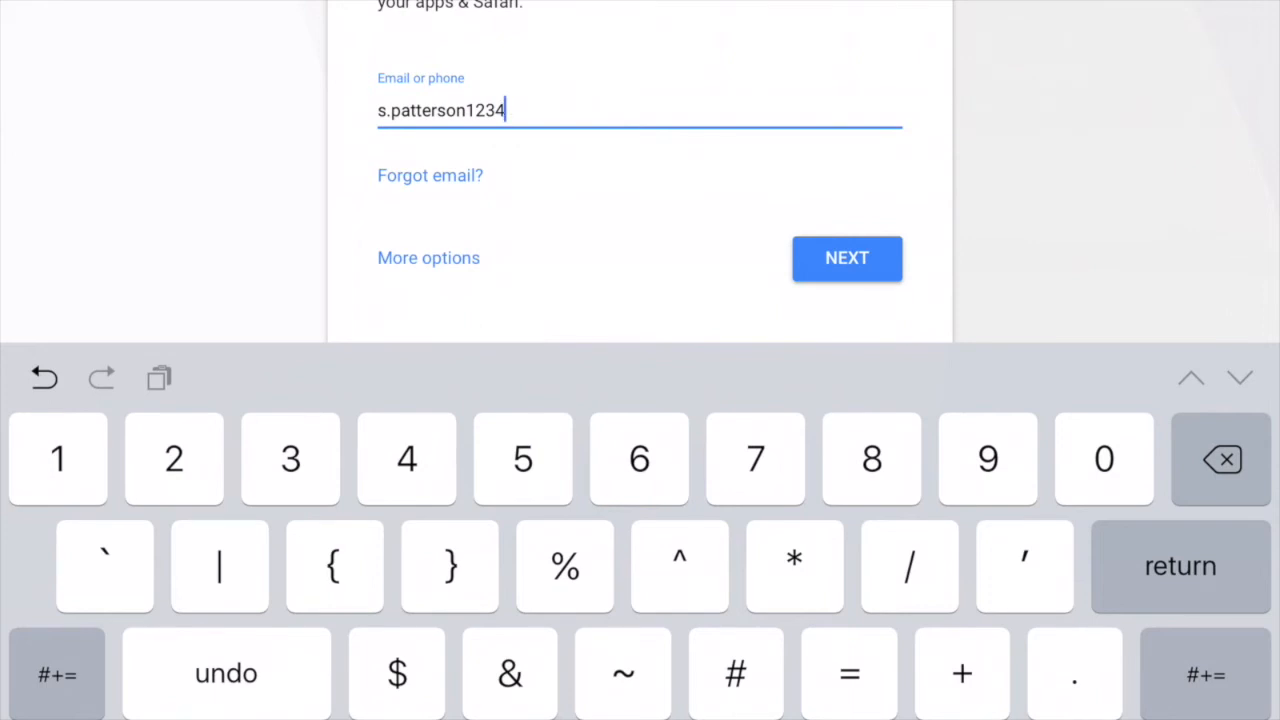
left_click(57, 673)
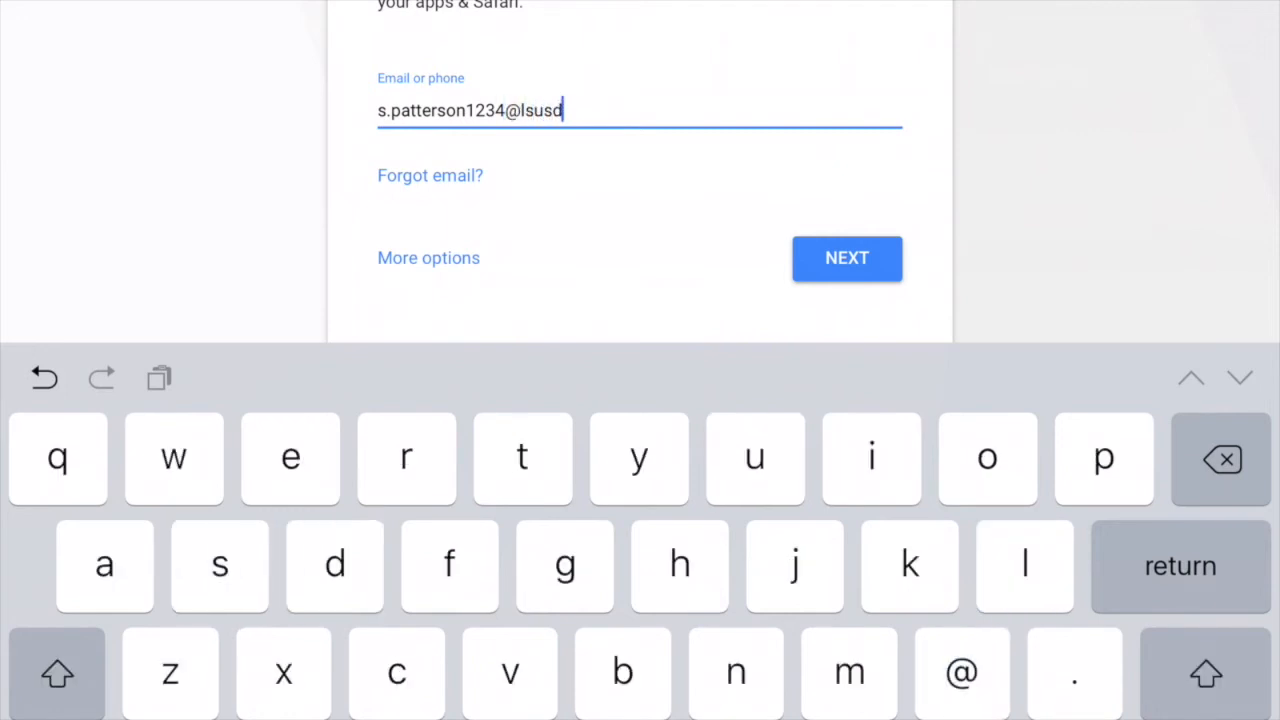
type(".m")
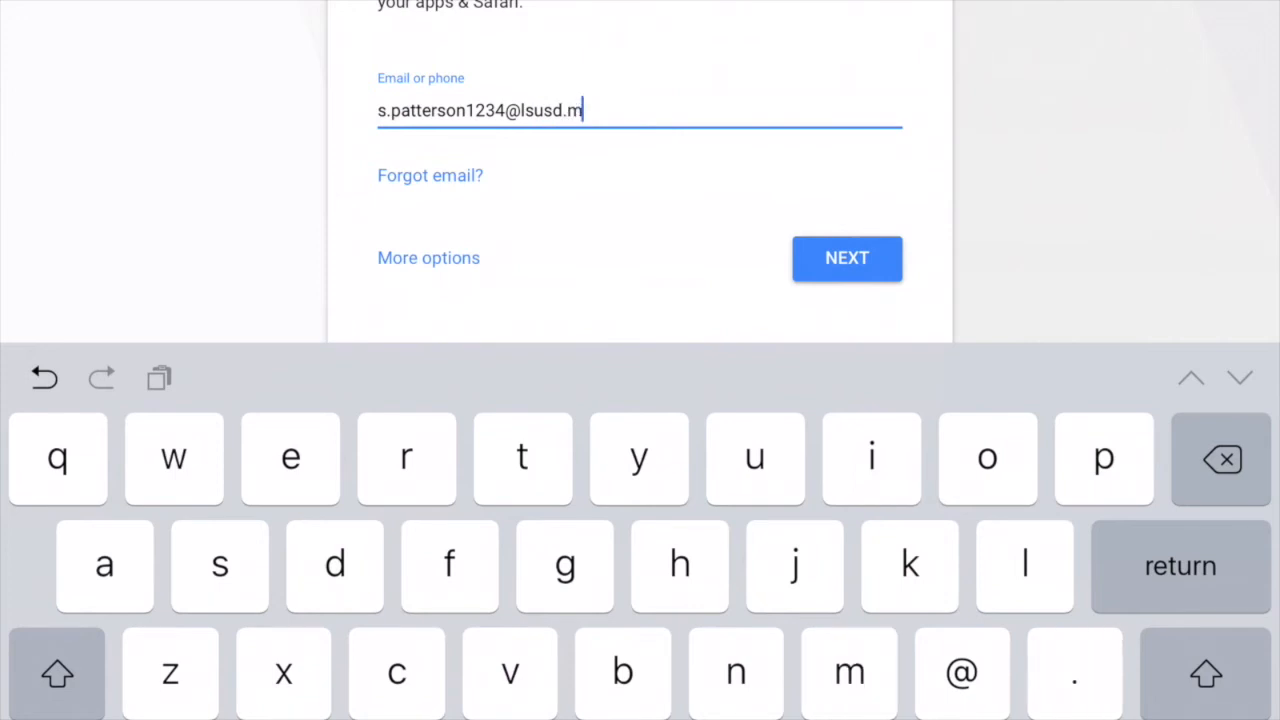
type("e")
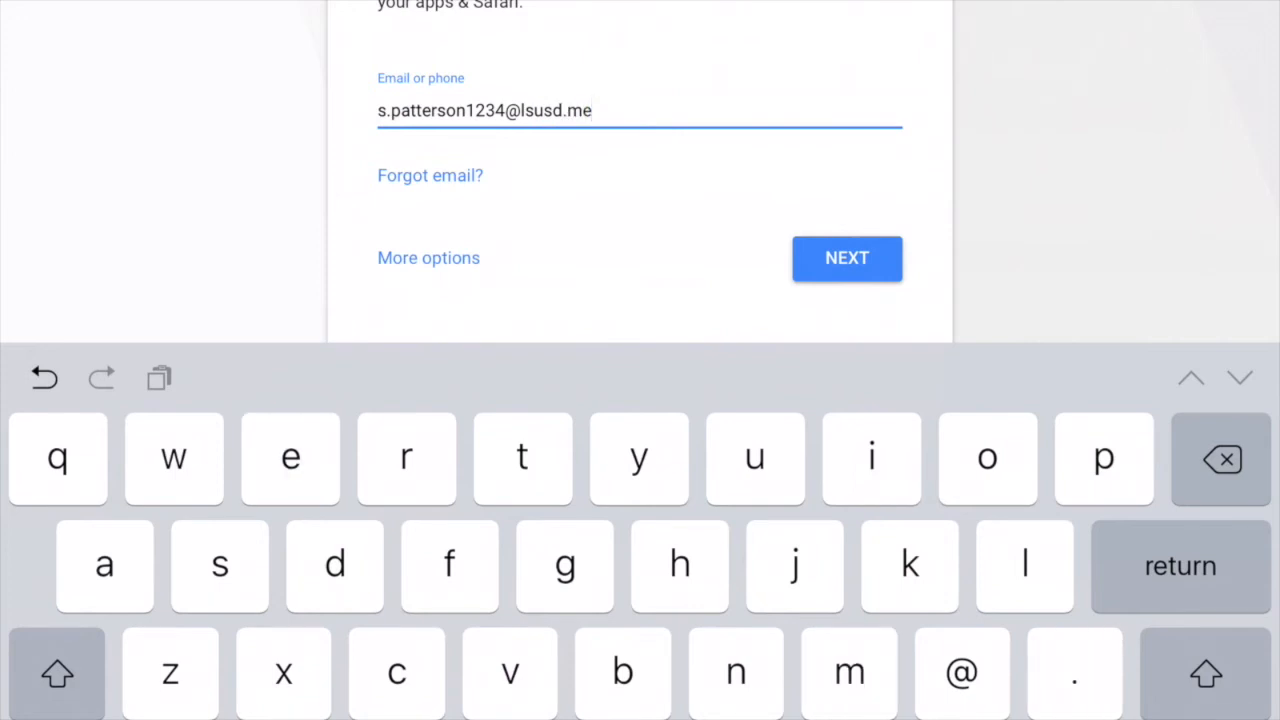
left_click(846, 258)
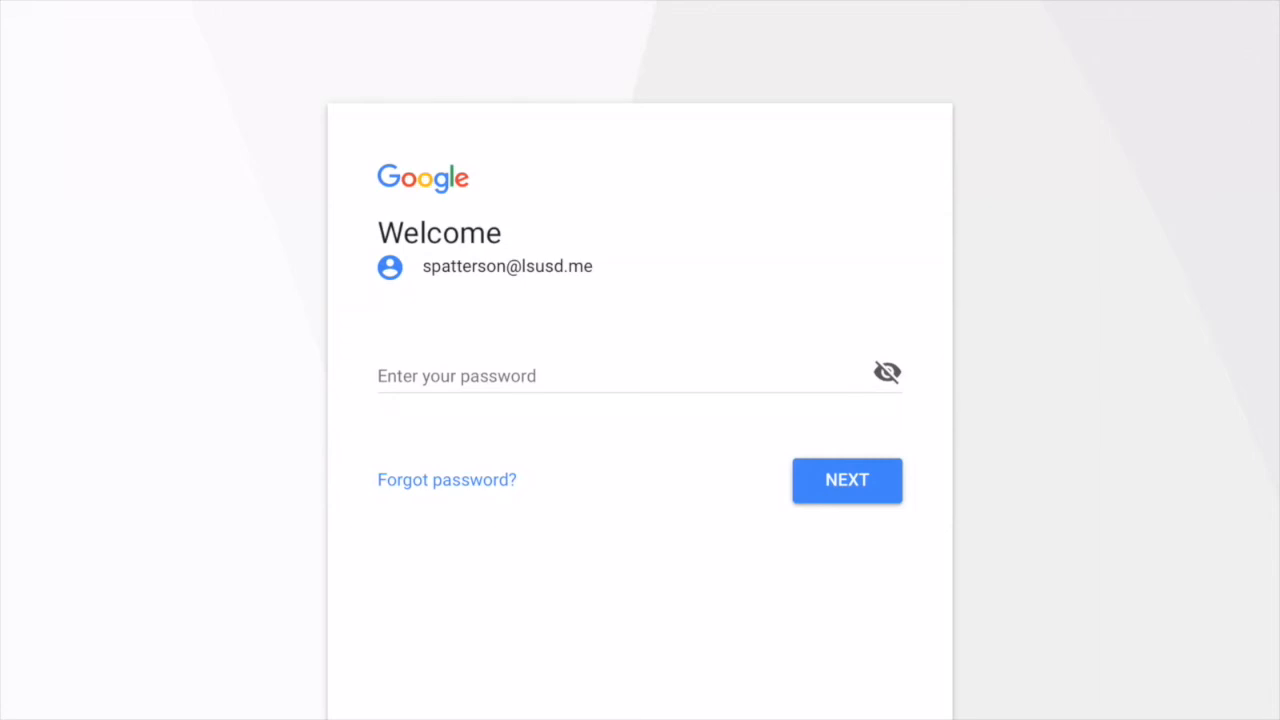
Type the Google account password, switching to the number keyboard for digits
left_click(640, 376)
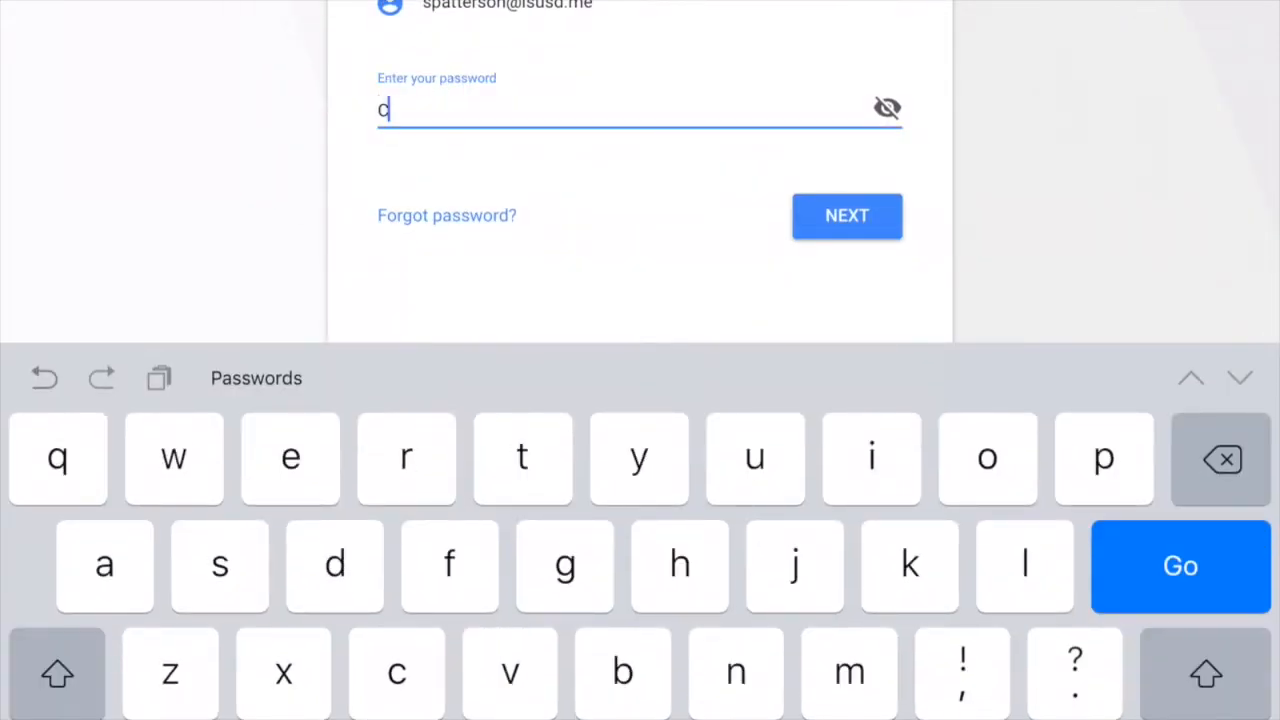
type("x")
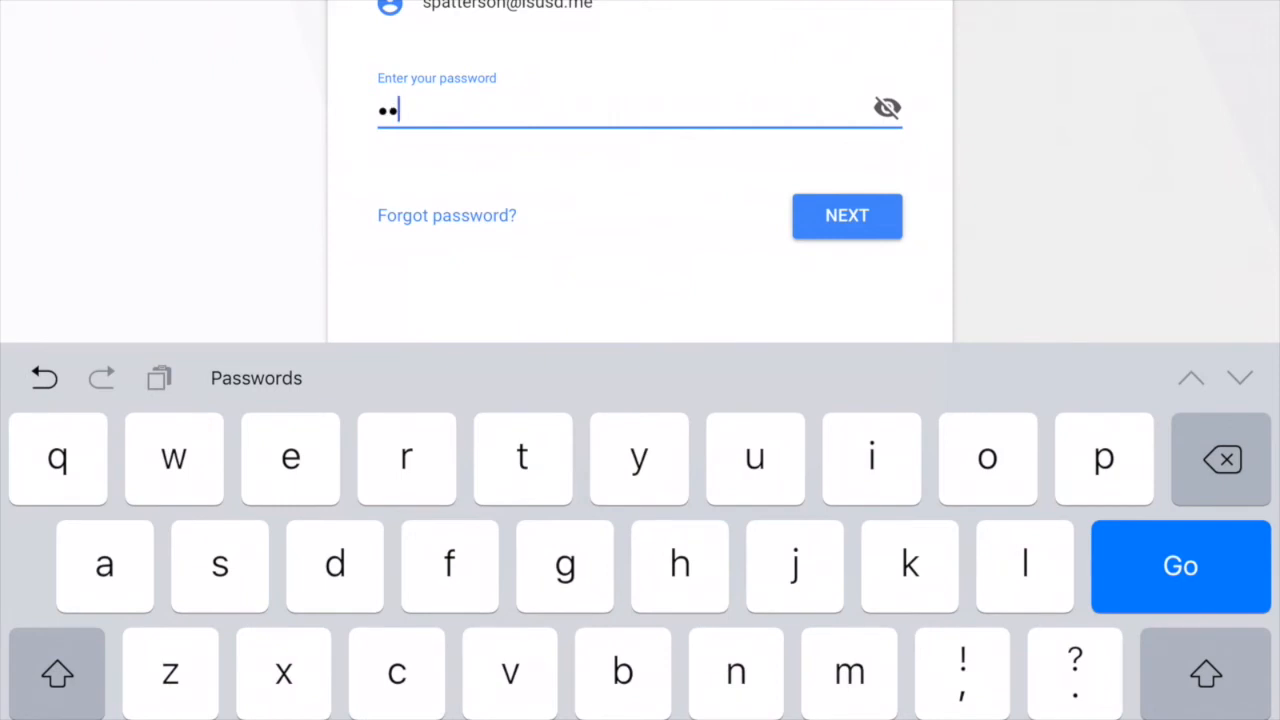
left_click(57, 673)
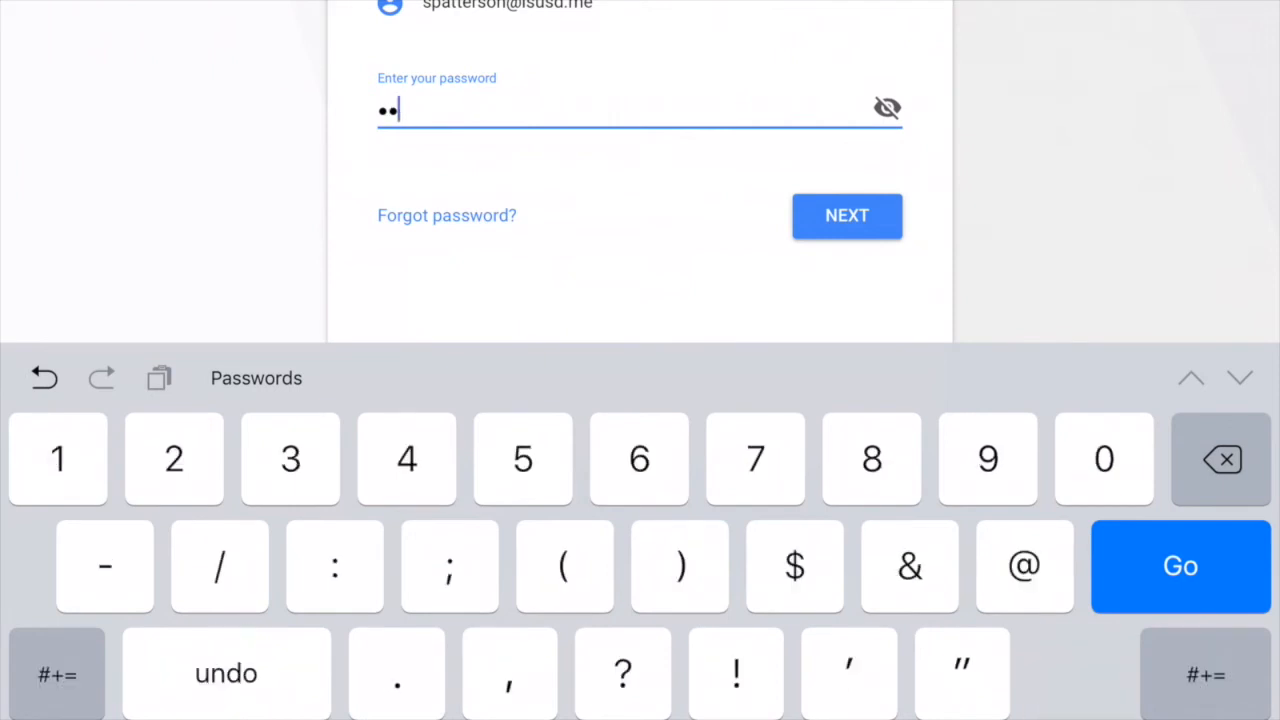
left_click(987, 459)
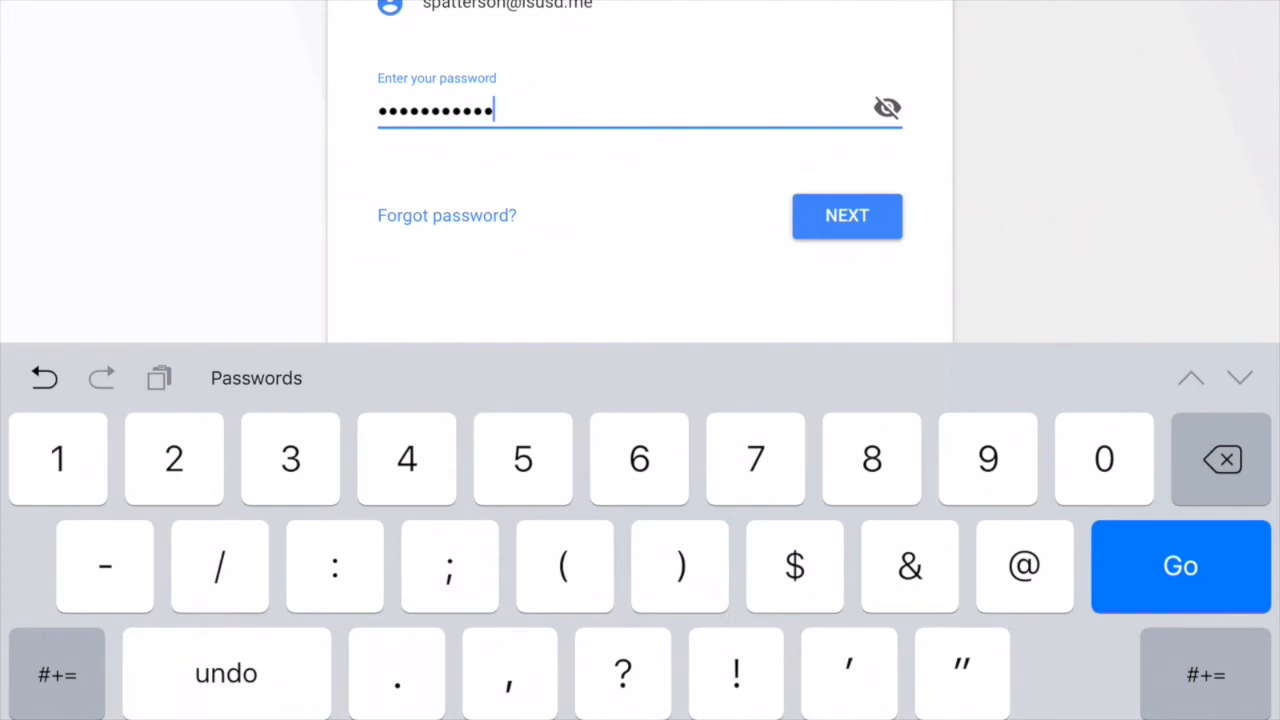
Reveal the password to check it, submit it, and choose Not Now on saving
left_click(887, 107)
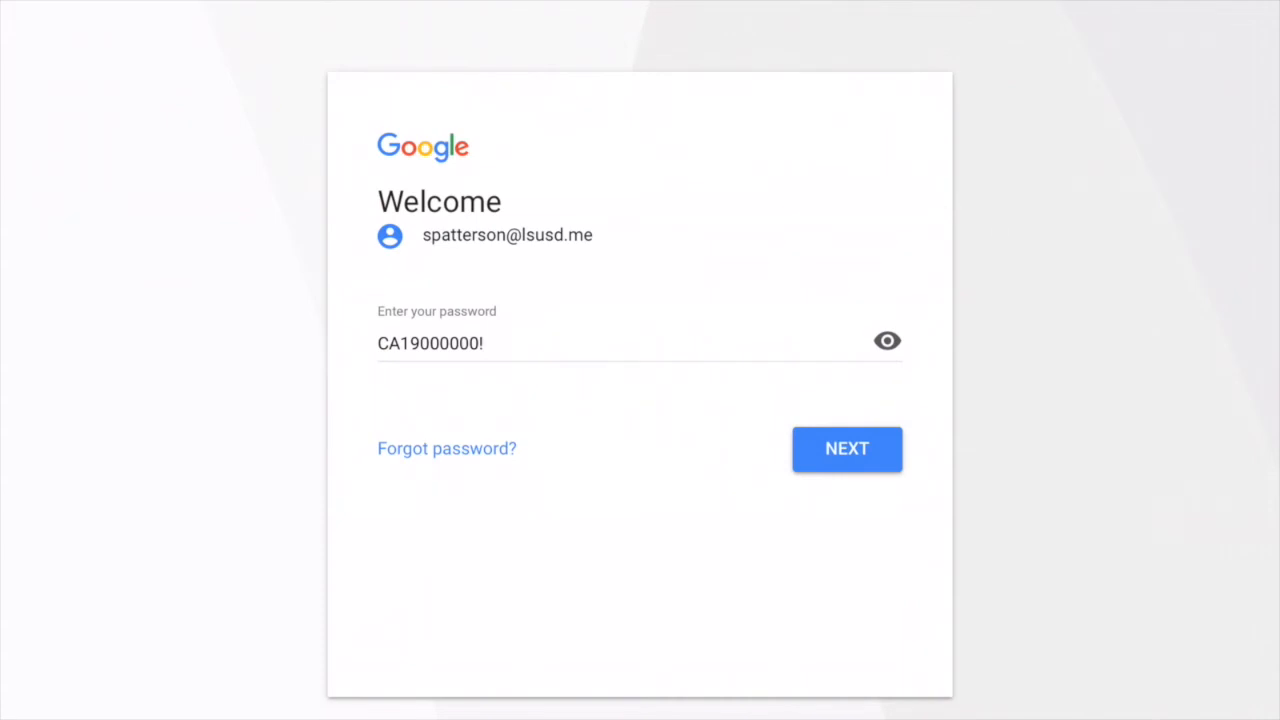
left_click(846, 448)
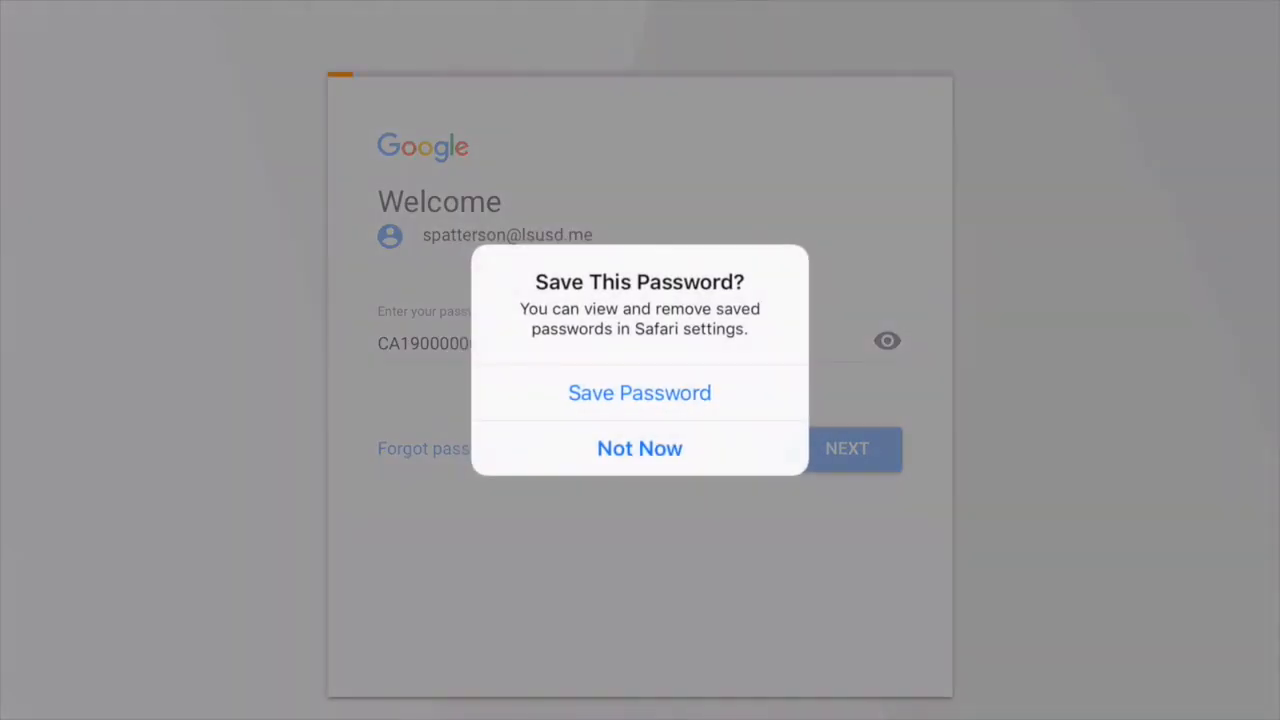
left_click(639, 448)
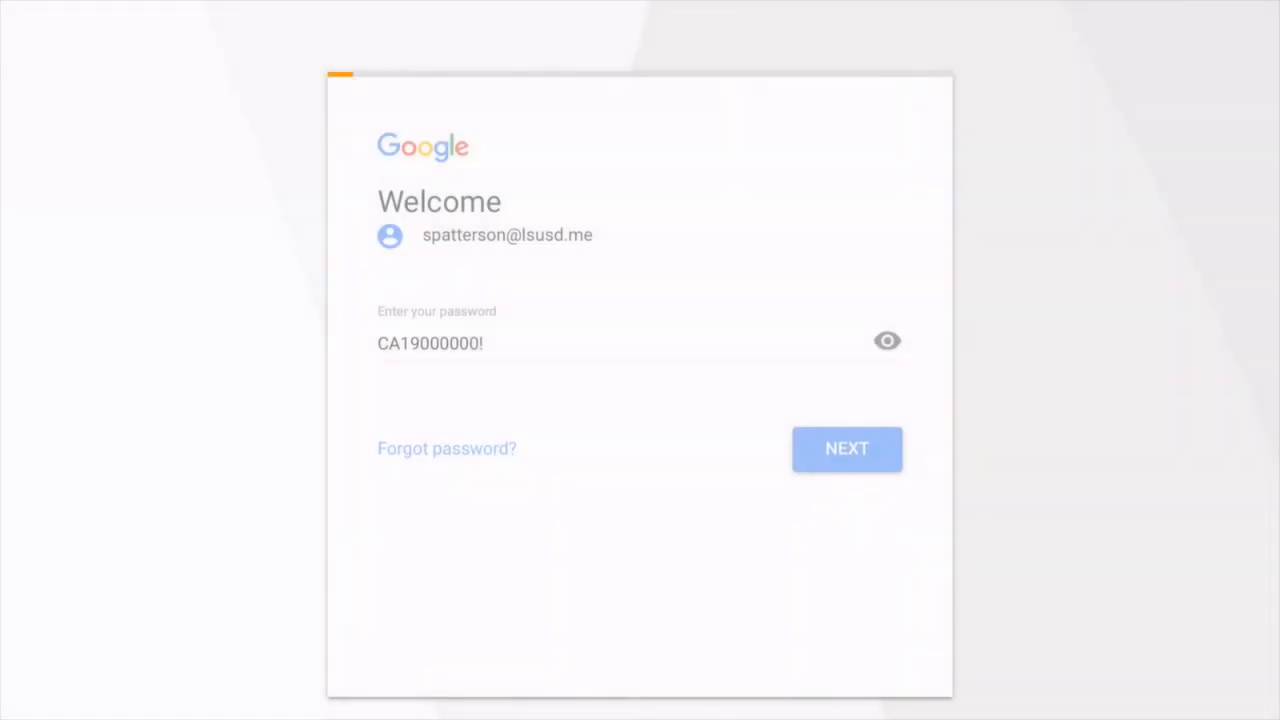